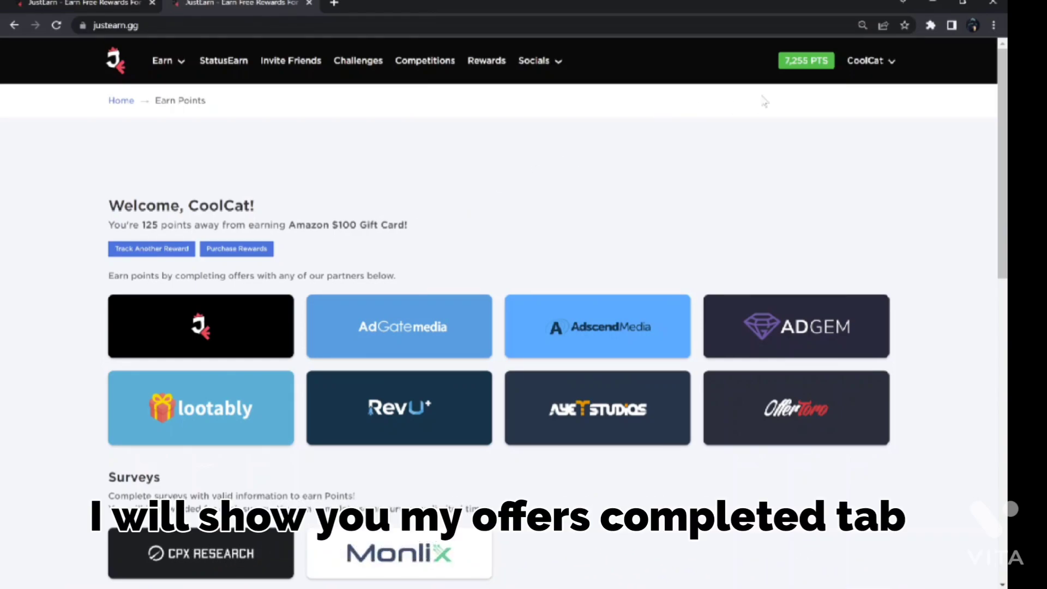
Step: View the completed-offers history from My Account and browse its pages 3 and 4
left_click(870, 60)
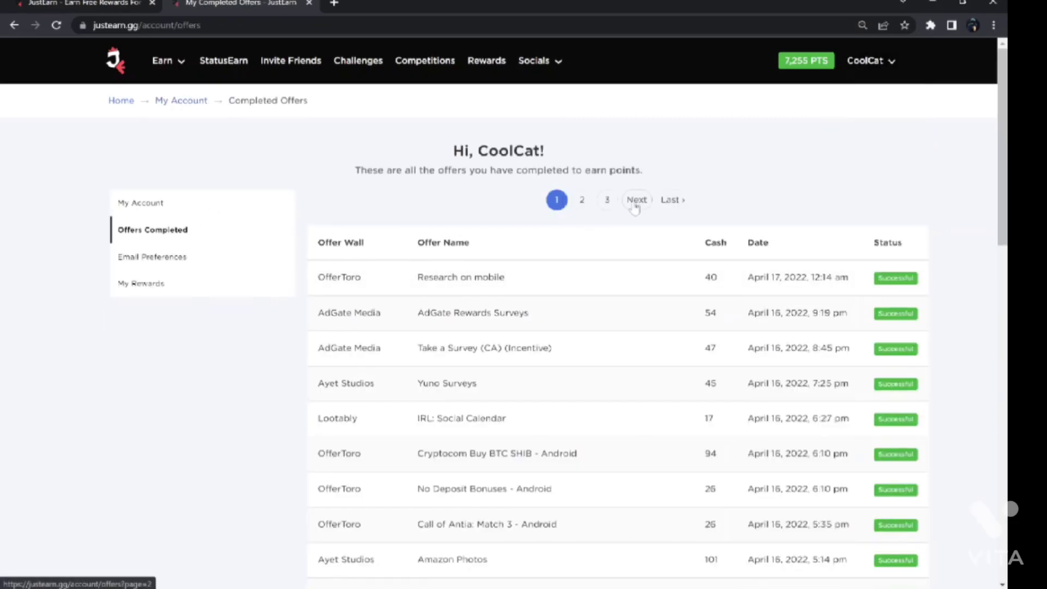
left_click(605, 199)
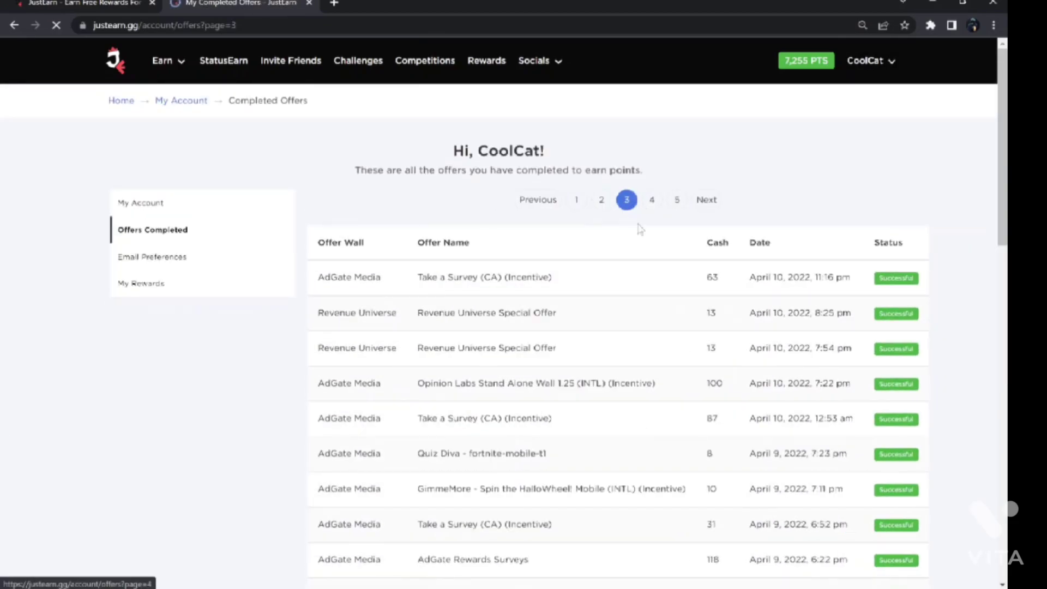
scroll("down", 3)
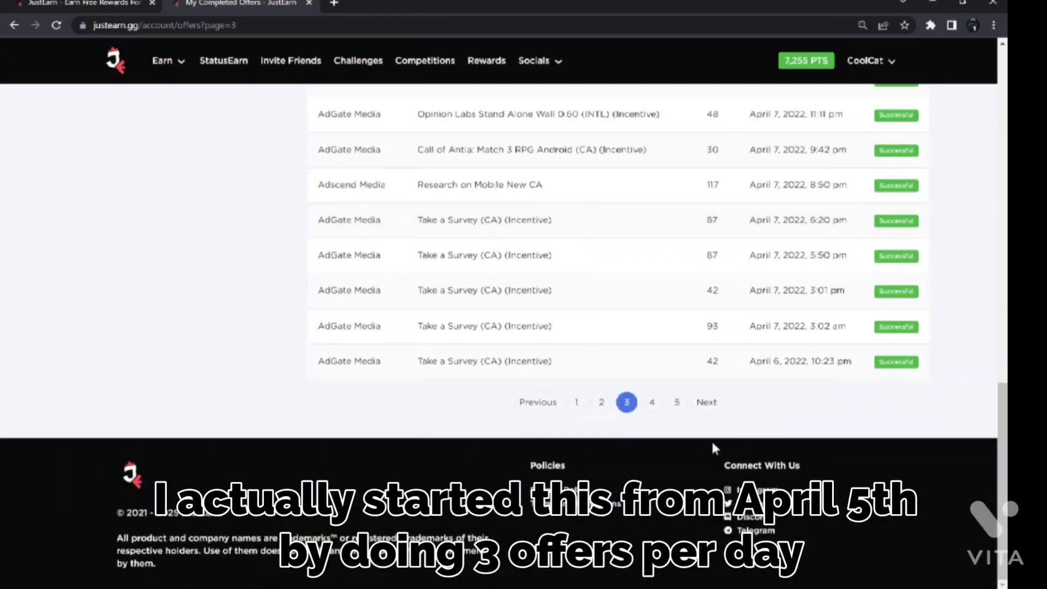
left_click(652, 401)
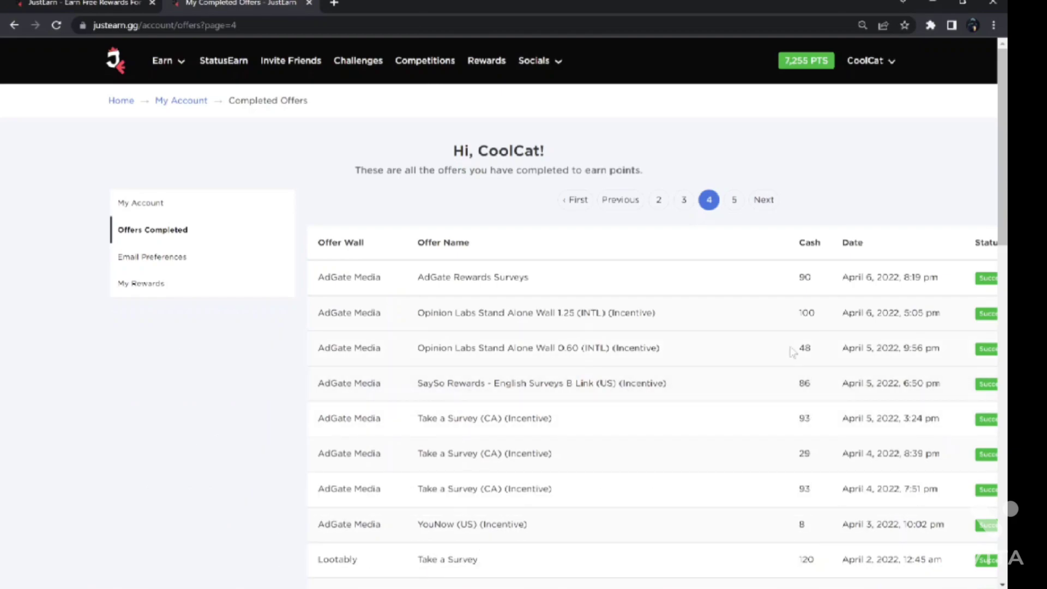
mouse_move(821, 332)
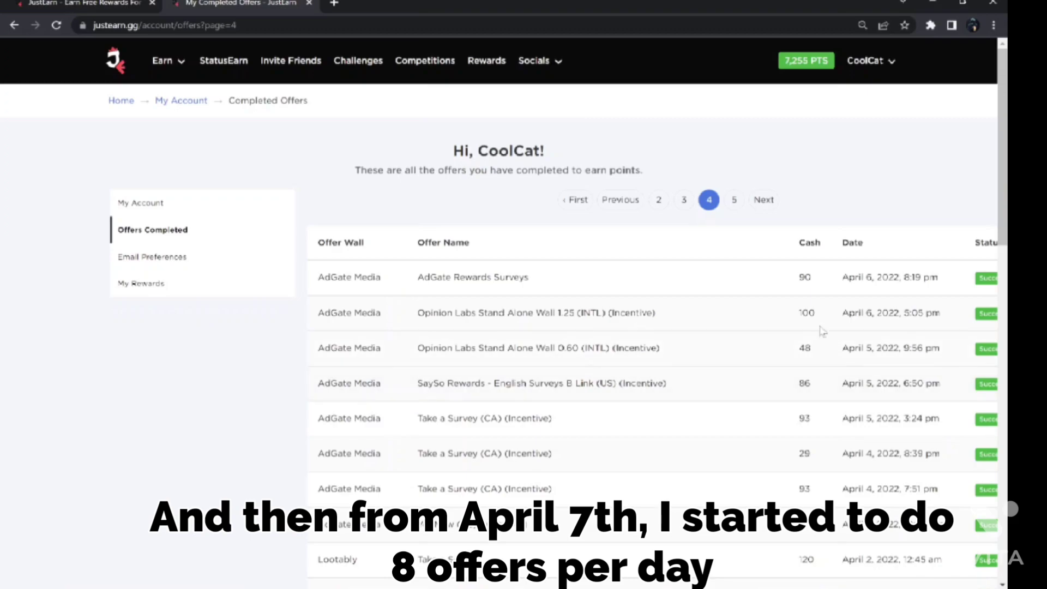
left_click(764, 199)
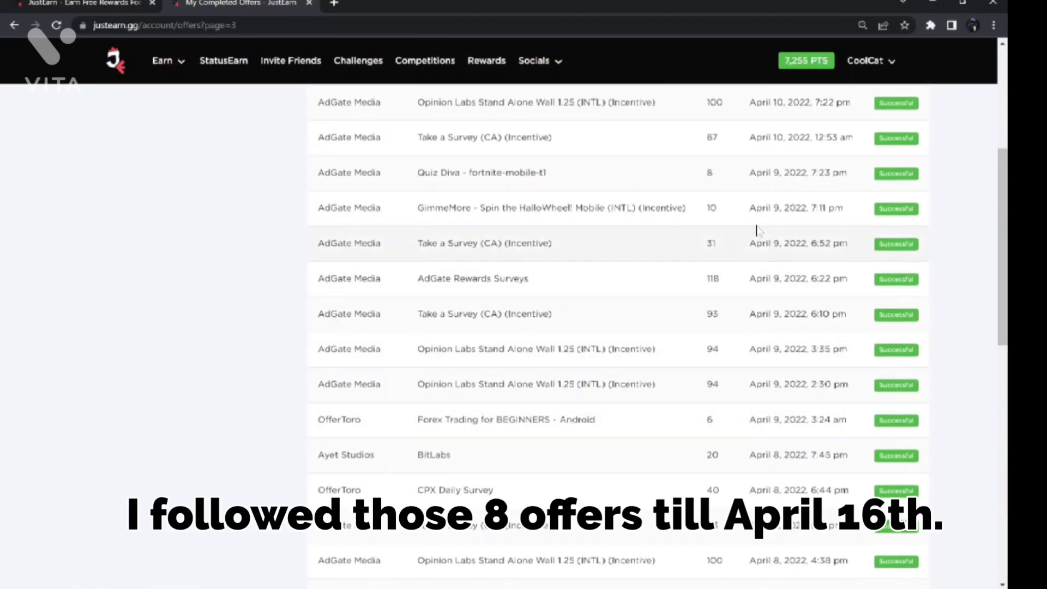
Step: Return to page 1 of completed offers and review the most recent entries
left_click(556, 199)
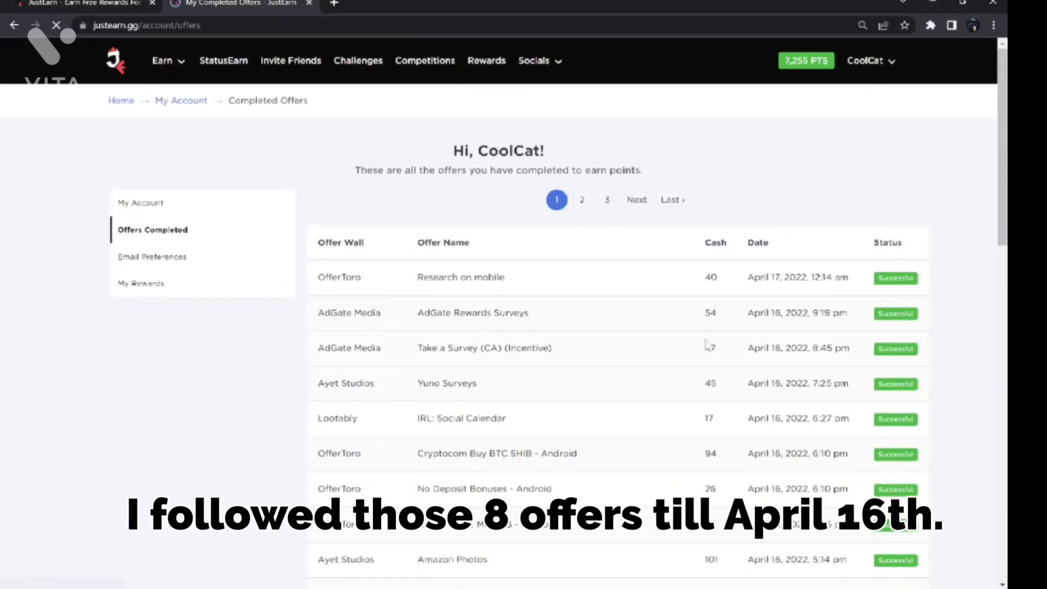
scroll("down", 3)
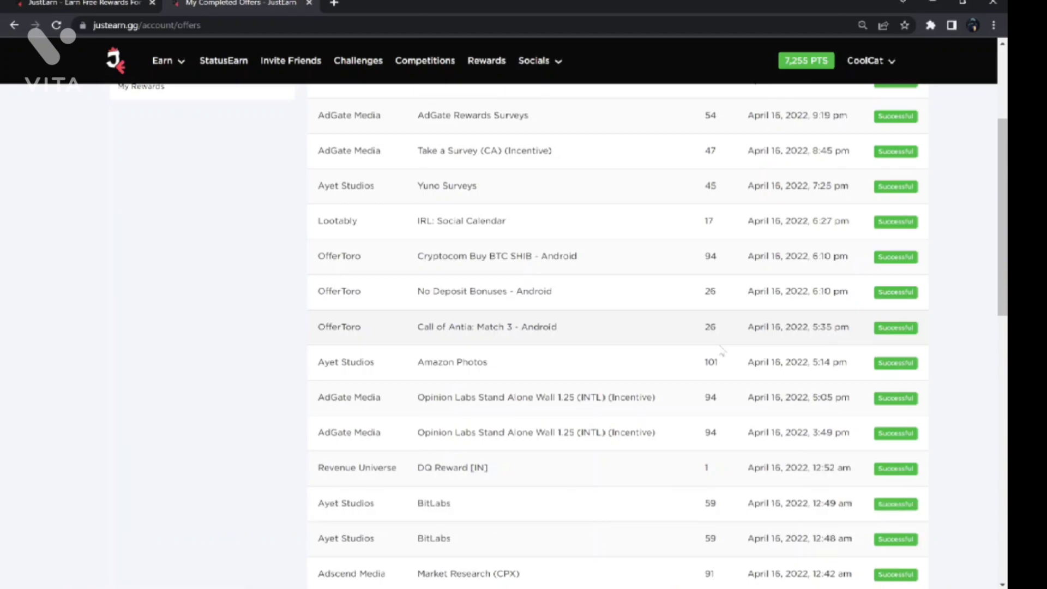
scroll("down", 3)
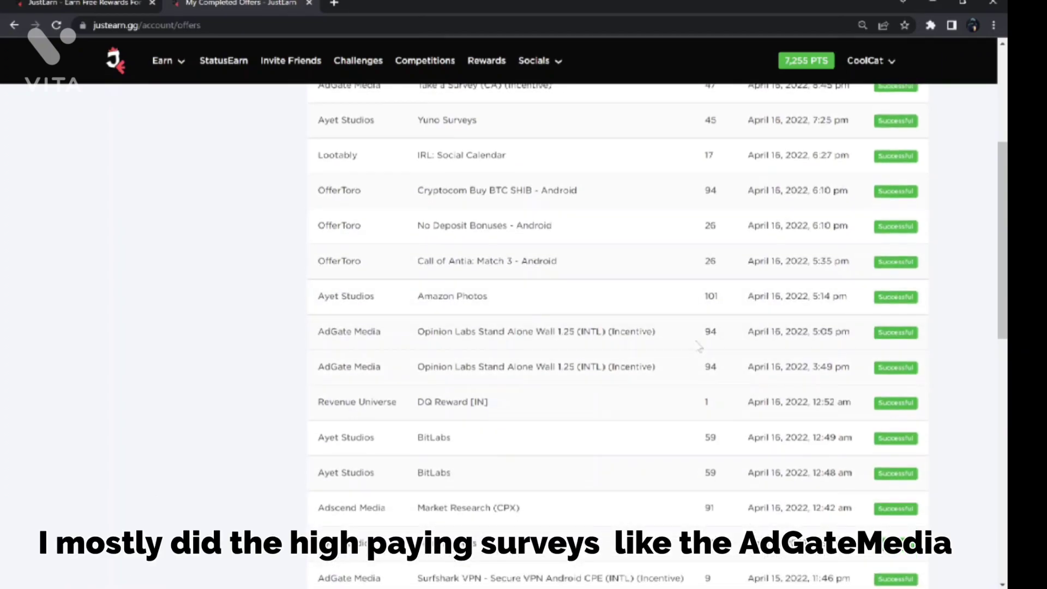
scroll("down", 3)
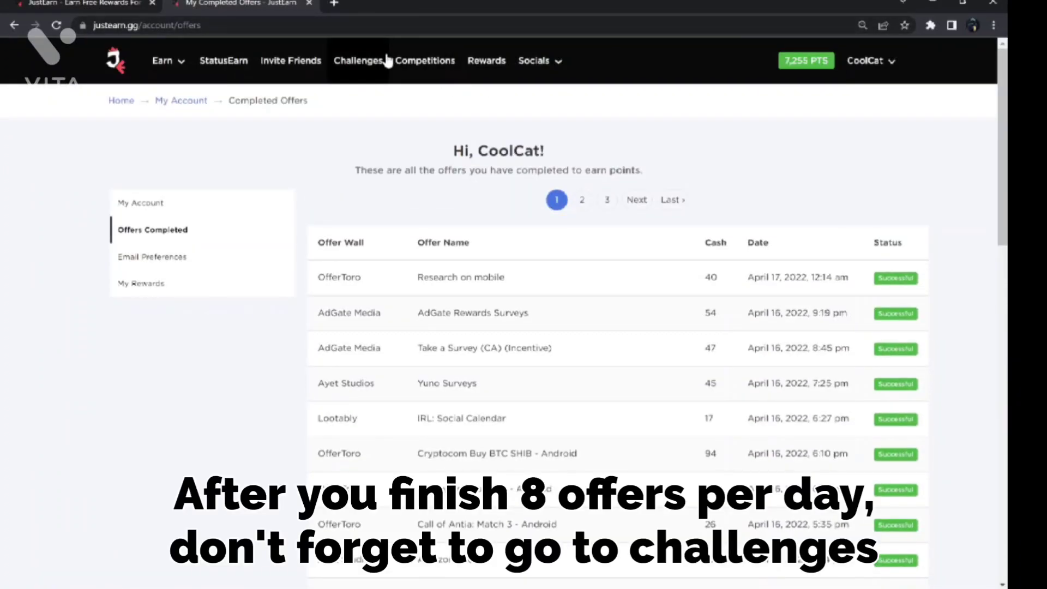
Step: Review the daily challenges, then switch to the weekly challenges and their point bonuses
left_click(359, 60)
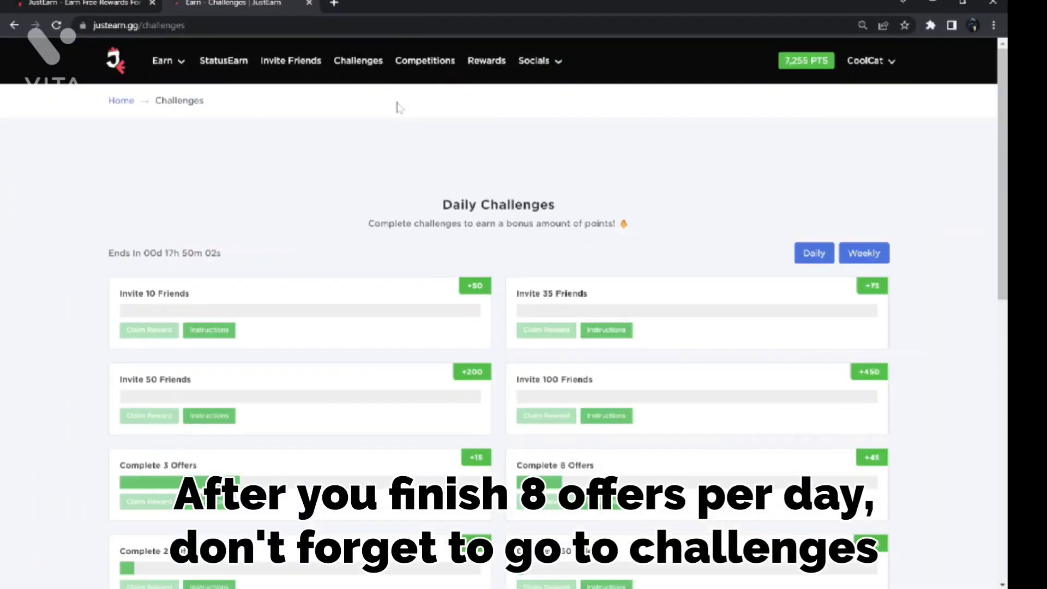
scroll("down", 3)
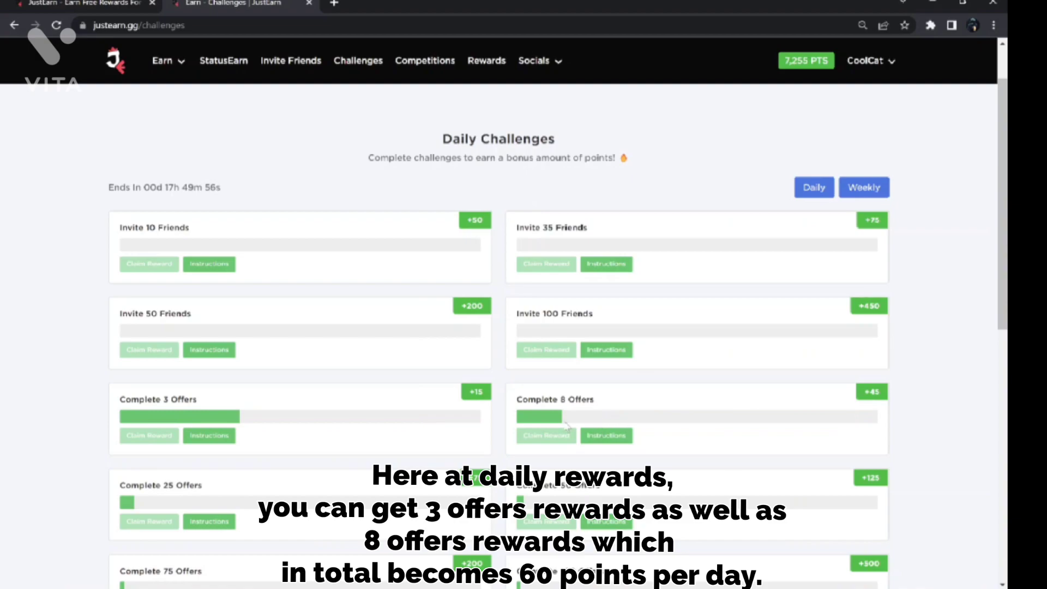
mouse_move(604, 434)
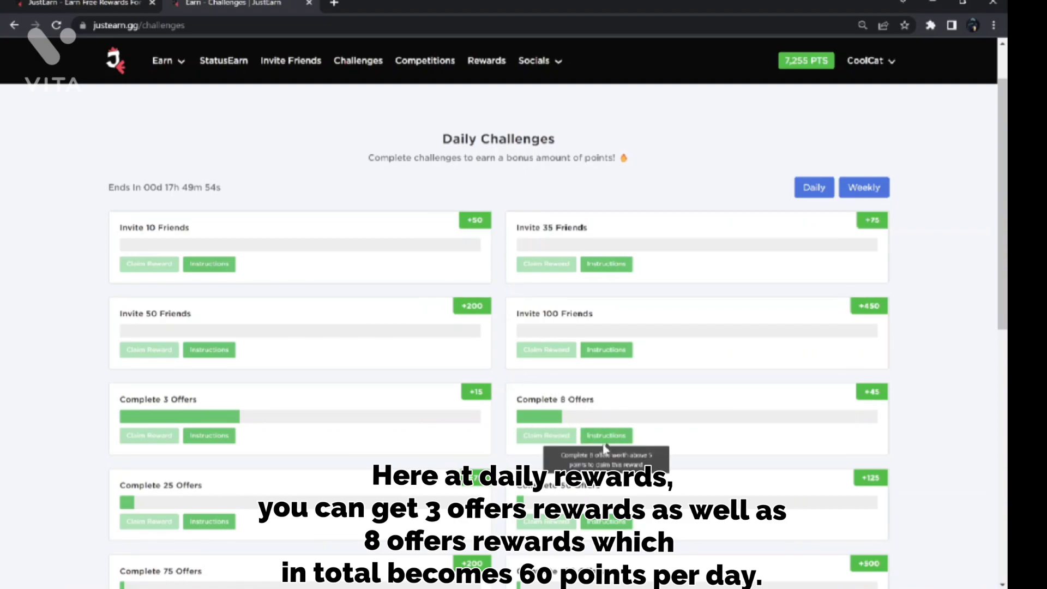
scroll("down", 3)
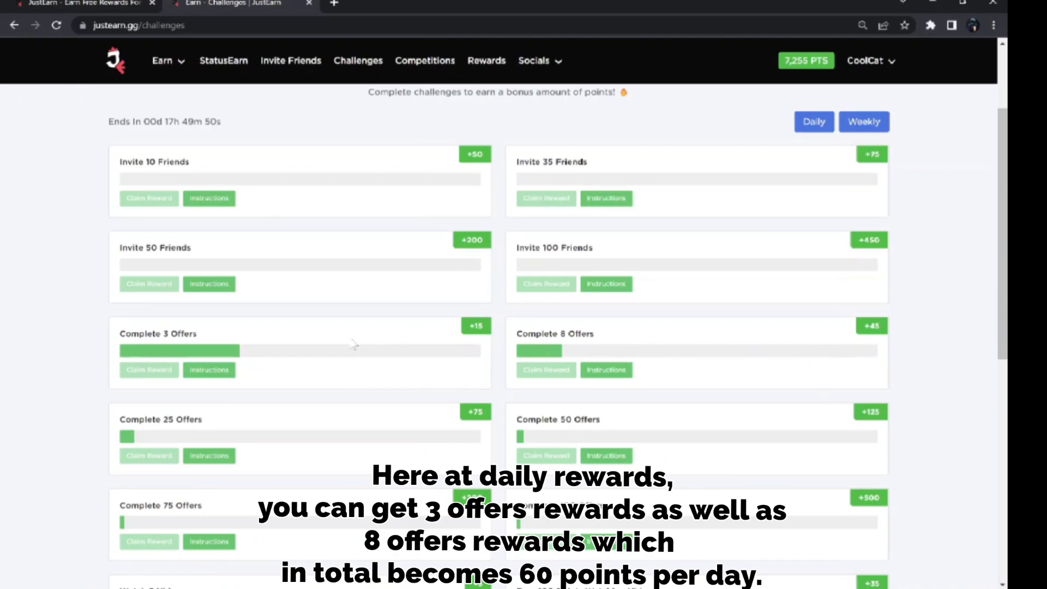
left_click(862, 121)
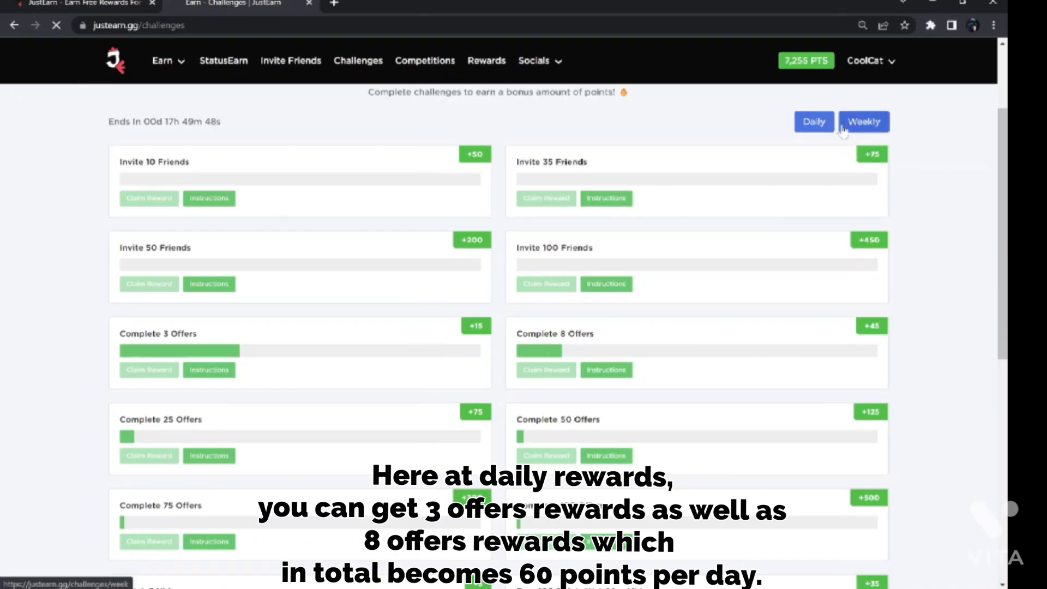
left_click(862, 122)
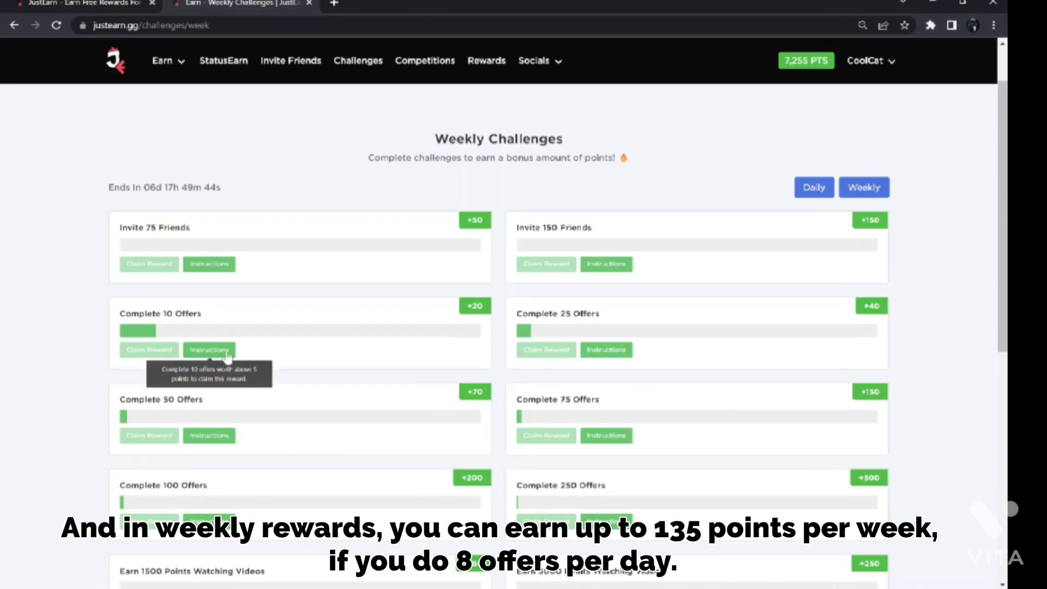
mouse_move(392, 344)
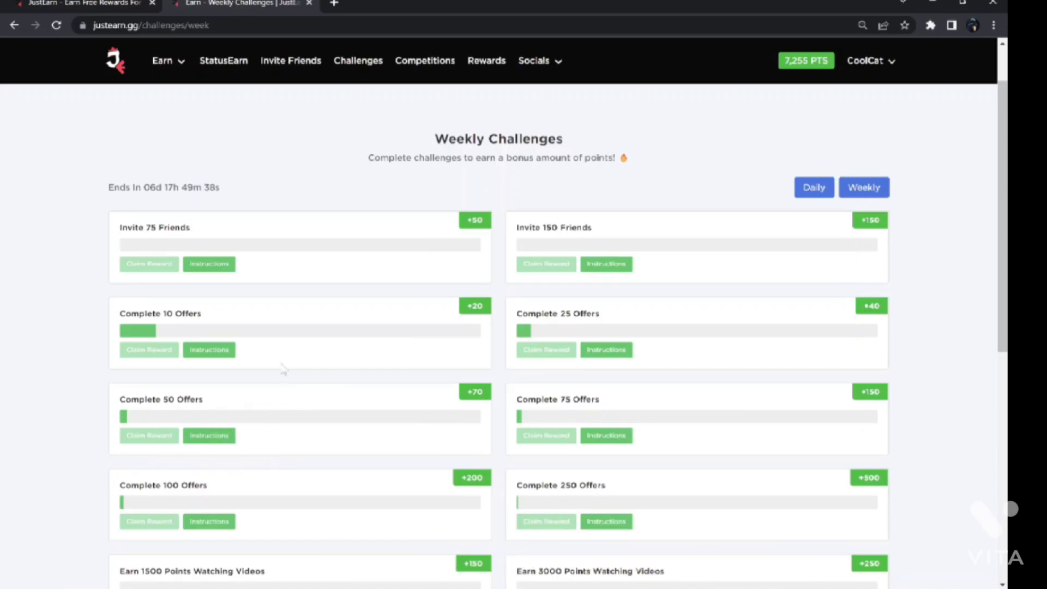
Step: Go to Earn > Earn Points and look through the AdGate Media survey offers
left_click(165, 61)
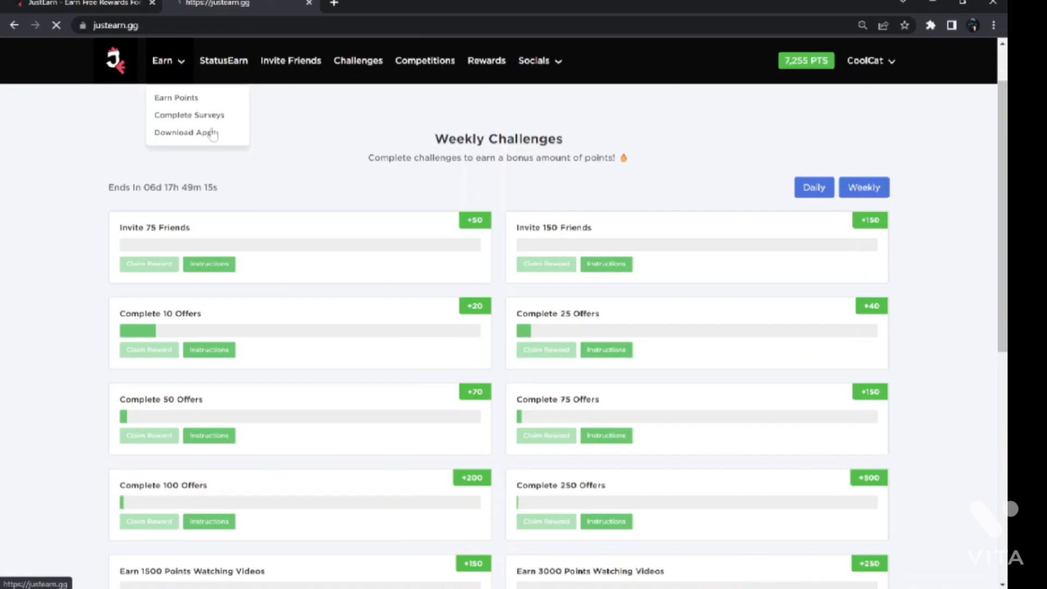
left_click(176, 97)
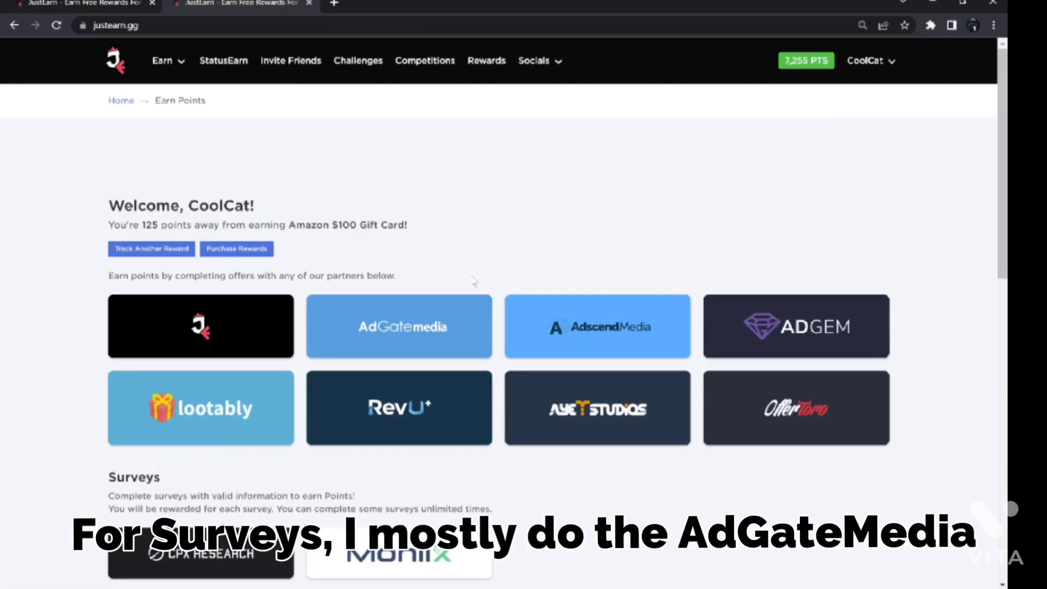
left_click(398, 327)
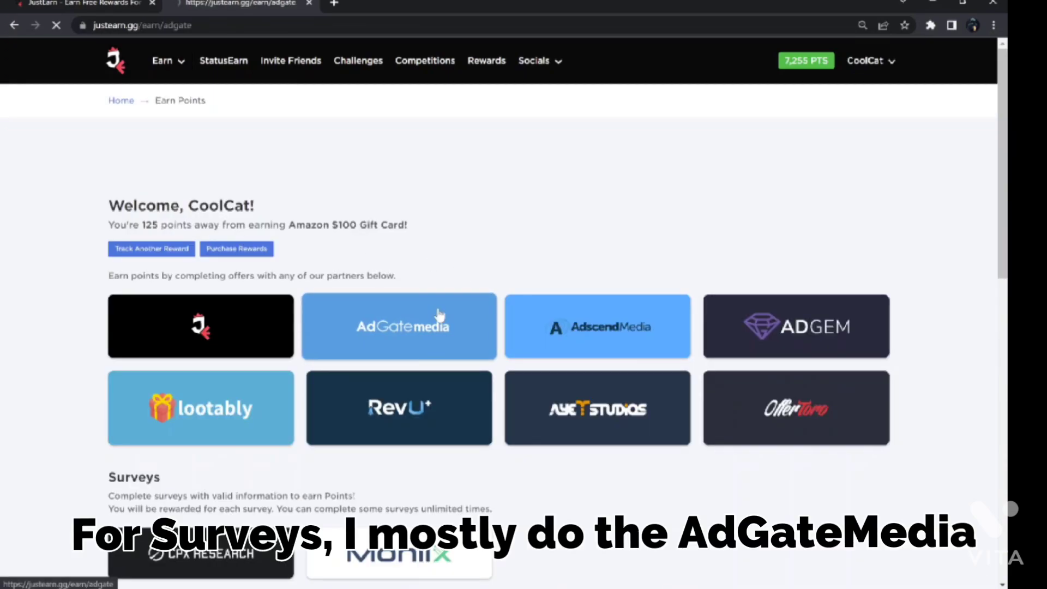
left_click(398, 326)
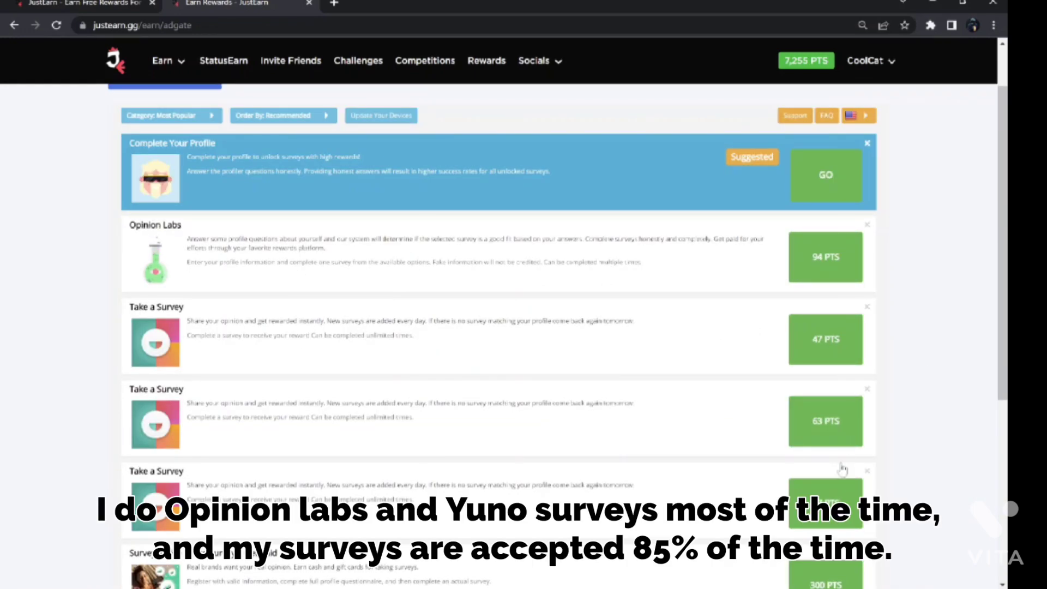
scroll("down", 3)
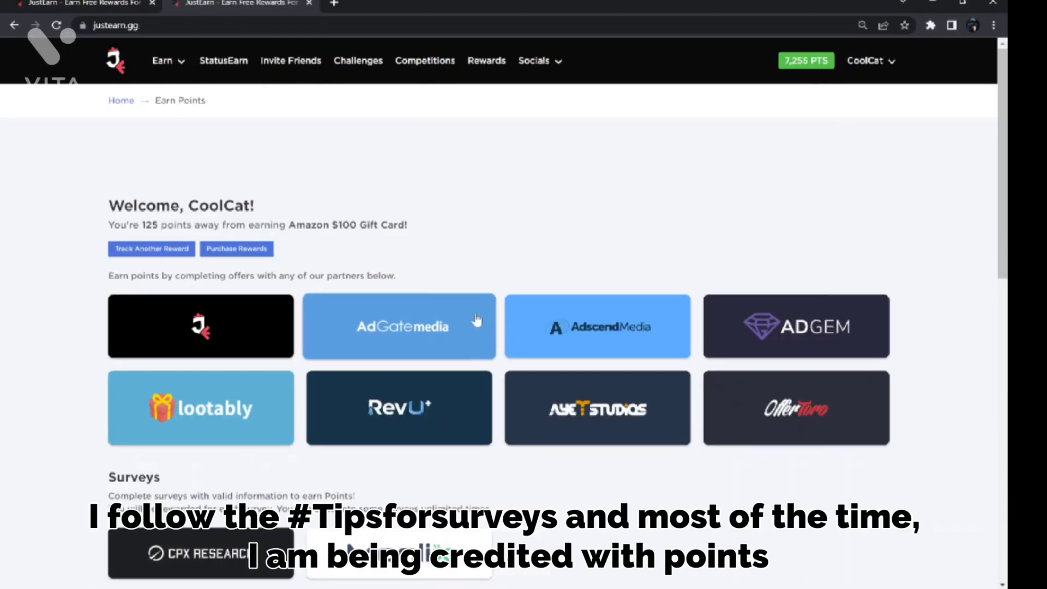
mouse_move(457, 237)
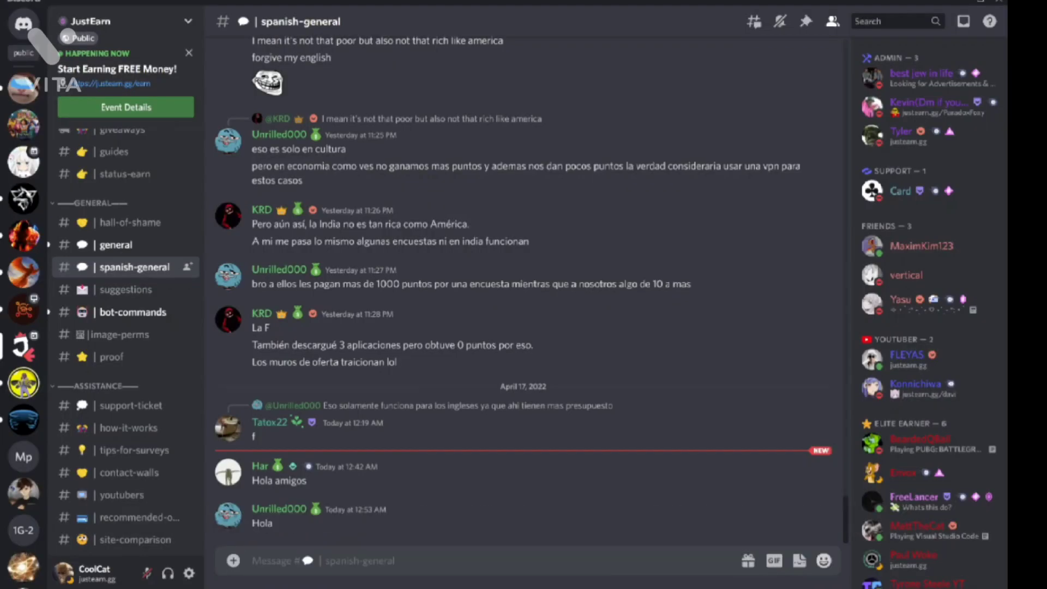
mouse_move(134, 450)
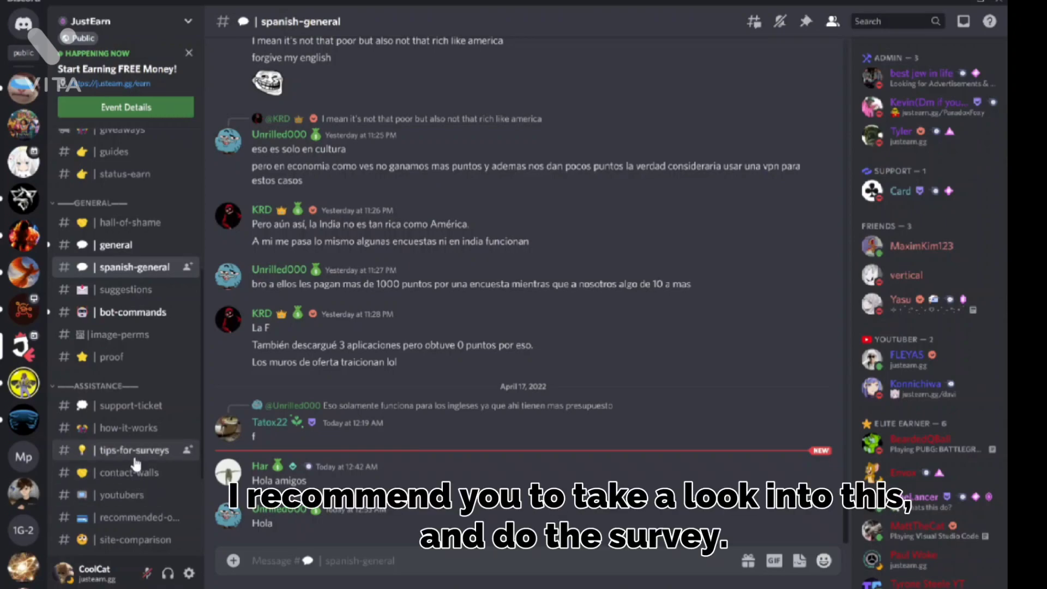
left_click(133, 449)
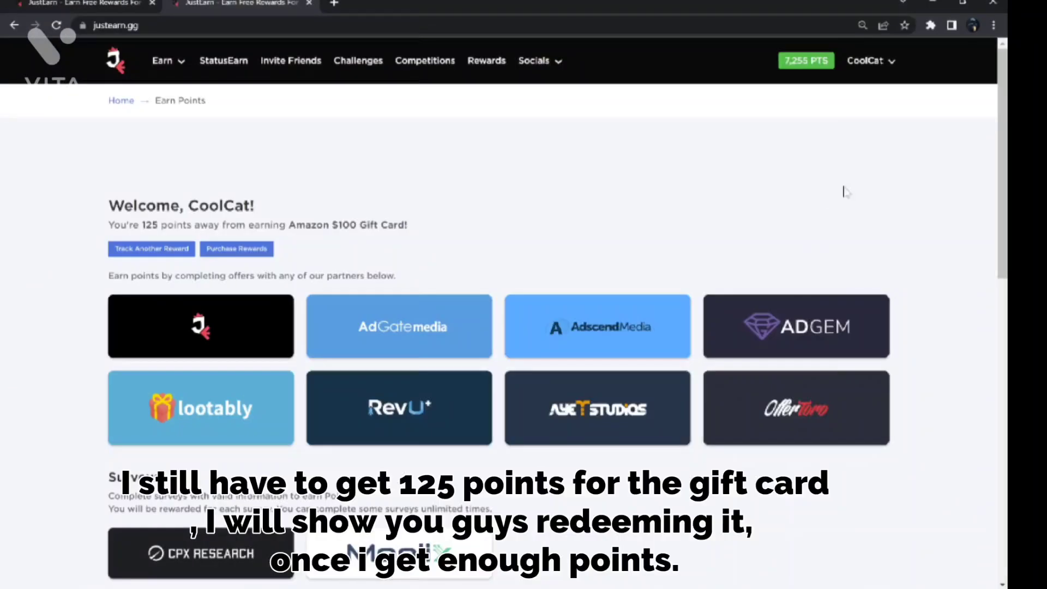
mouse_move(323, 242)
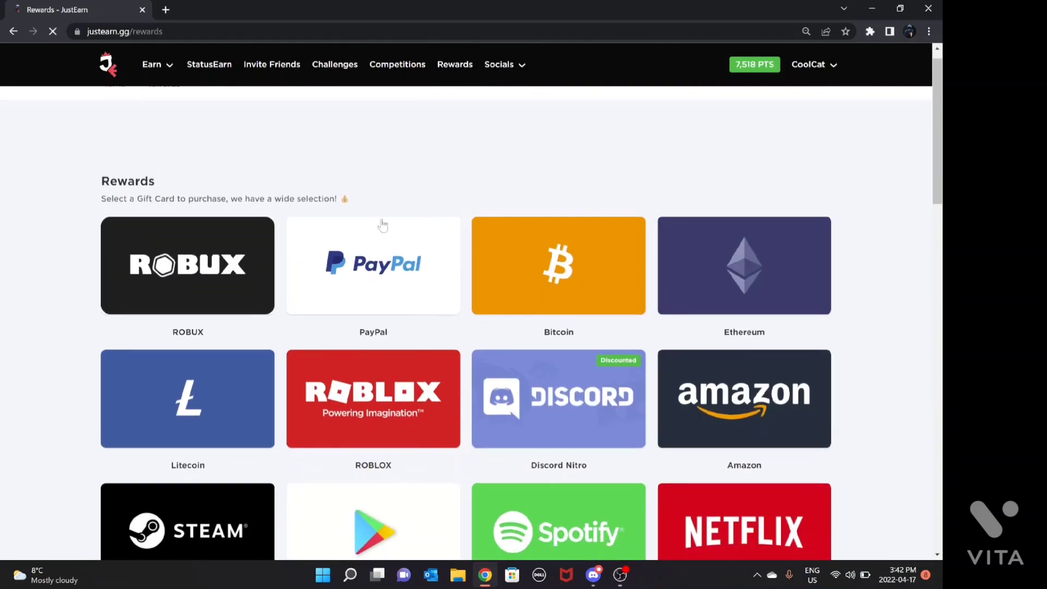
Step: Purchase a $100 Amazon gift card for Canada and move to Amazon's redeem page
left_click(743, 398)
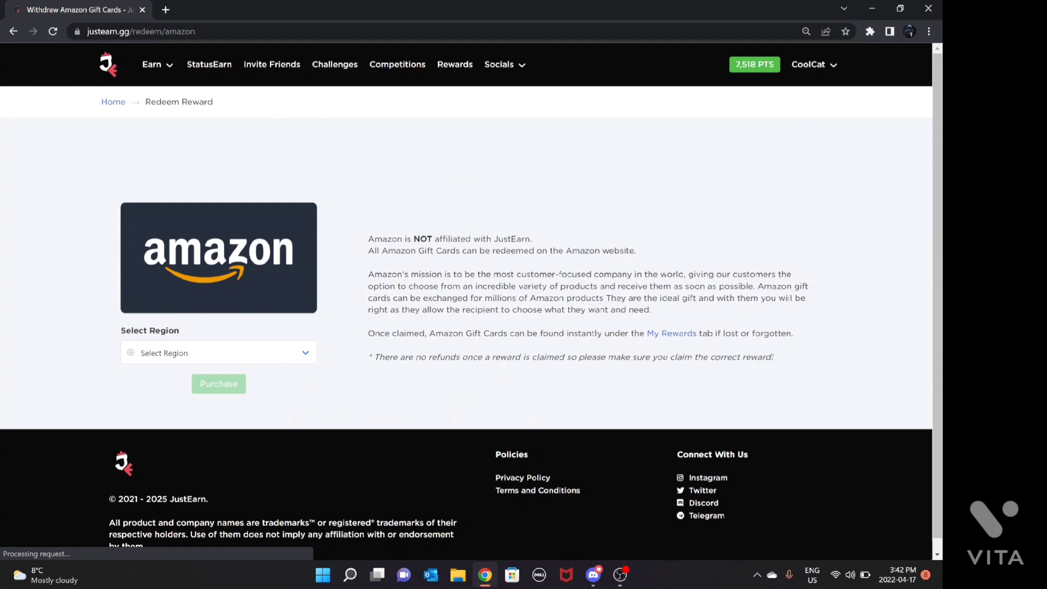
left_click(218, 352)
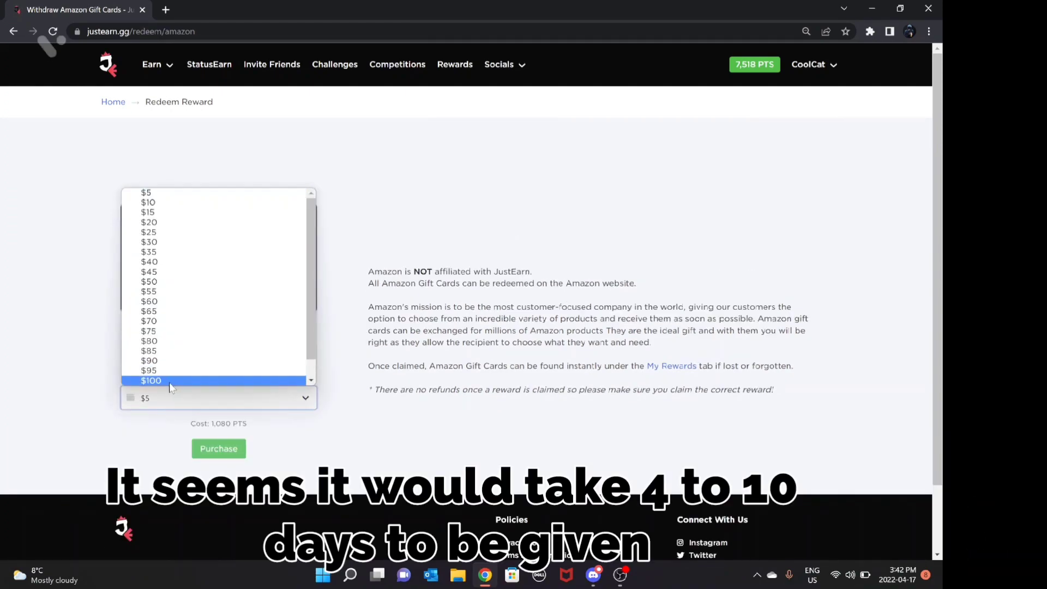
left_click(151, 379)
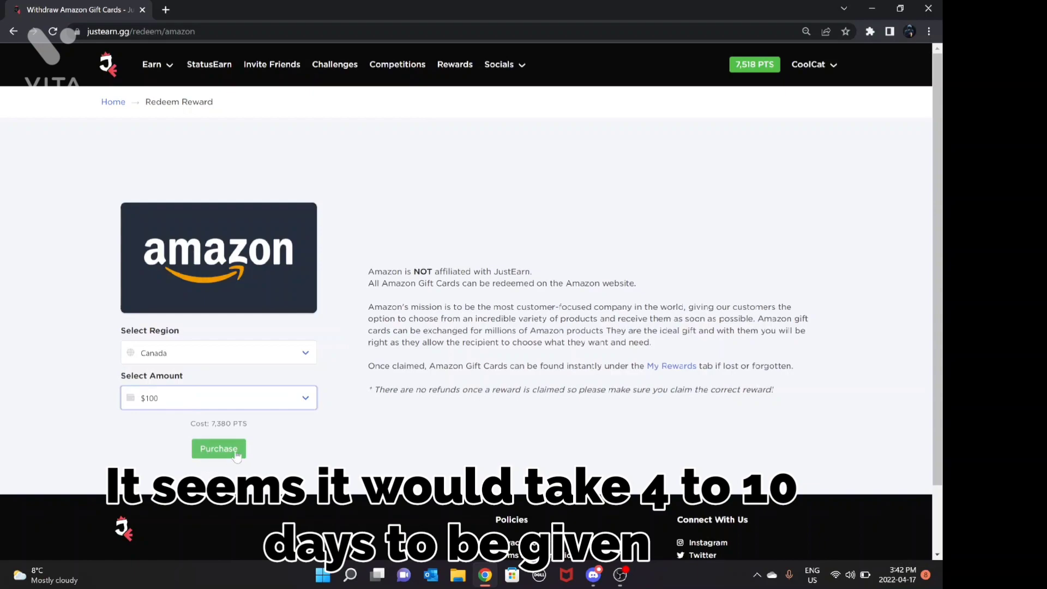
left_click(218, 448)
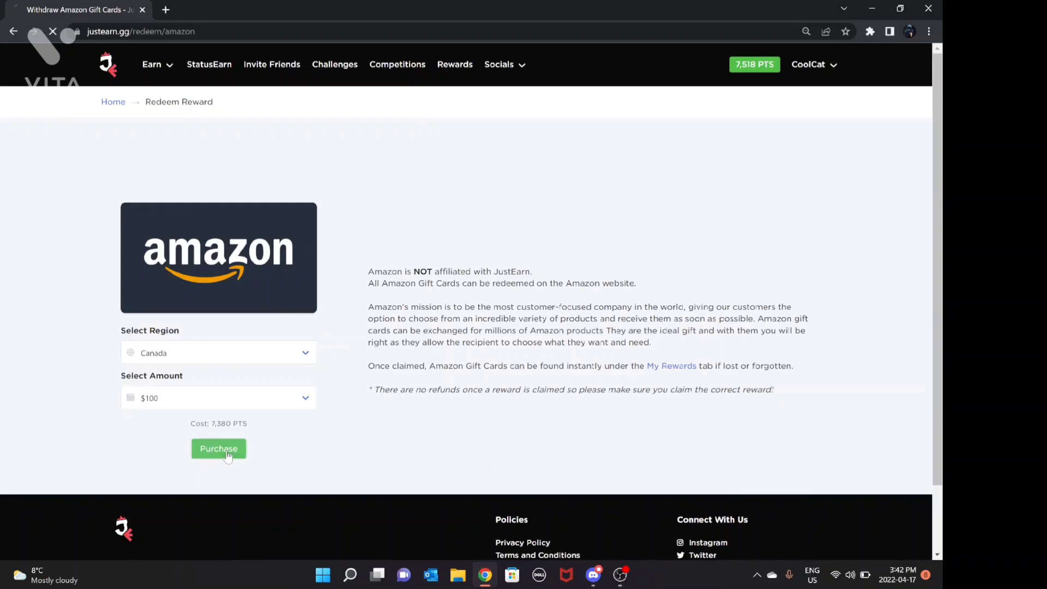
left_click(218, 448)
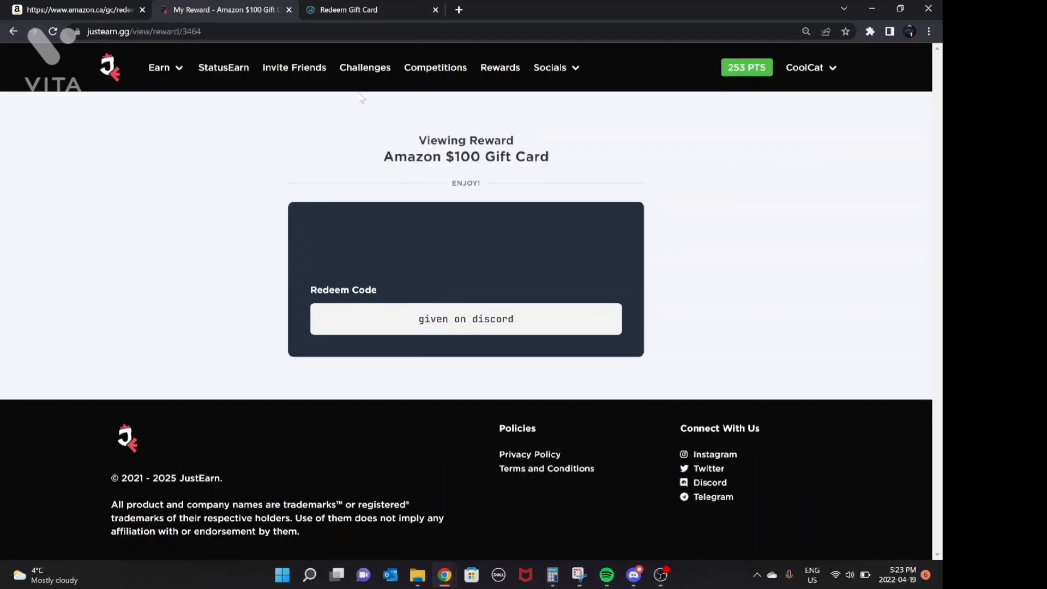
left_click(80, 9)
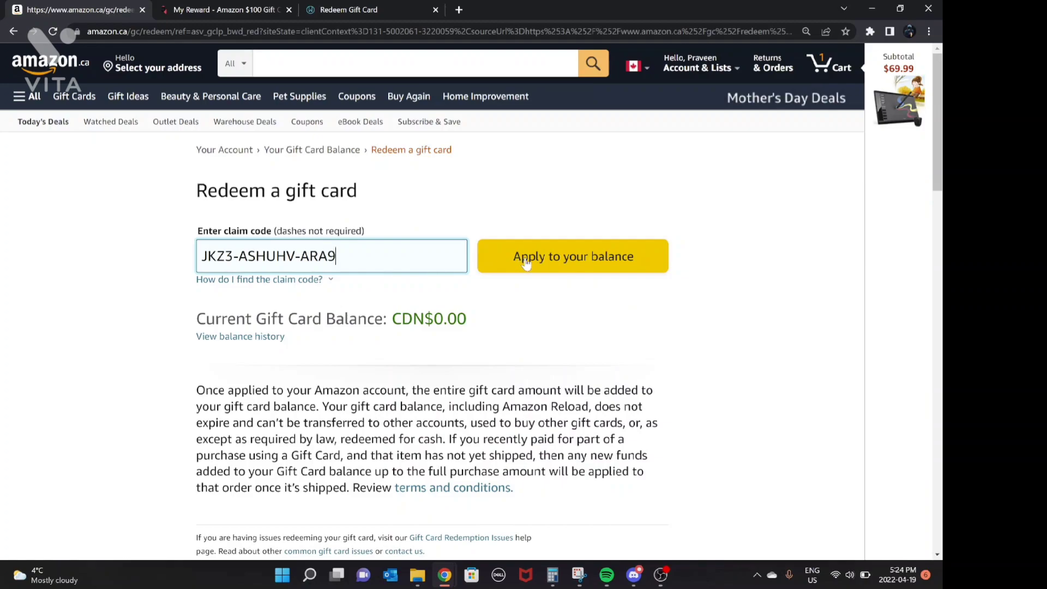
Step: Apply the claim code, raising the Amazon.ca gift card balance to CDN$100.00
left_click(572, 255)
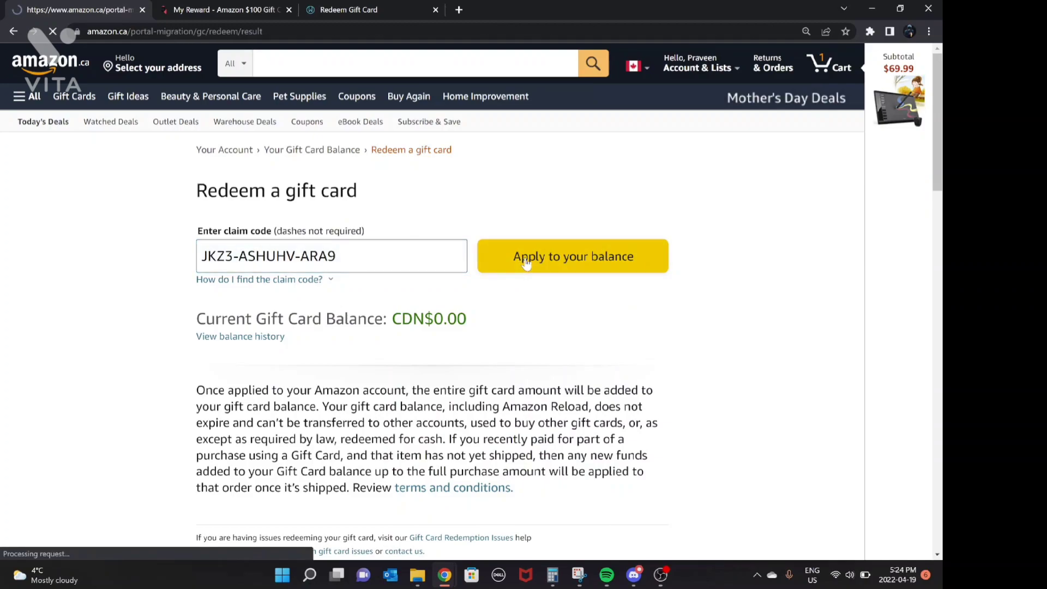
left_click(572, 255)
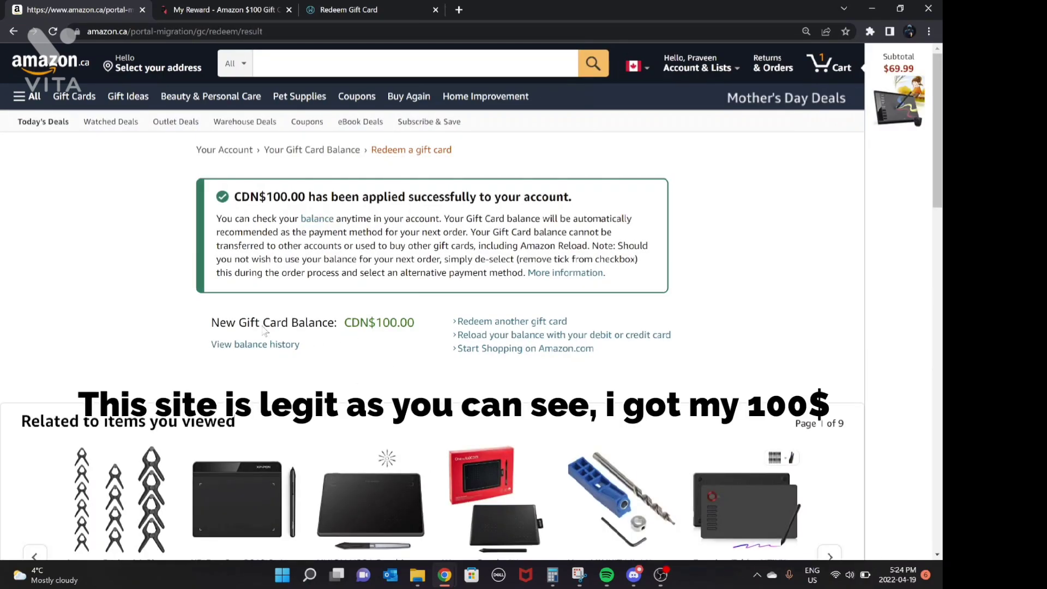